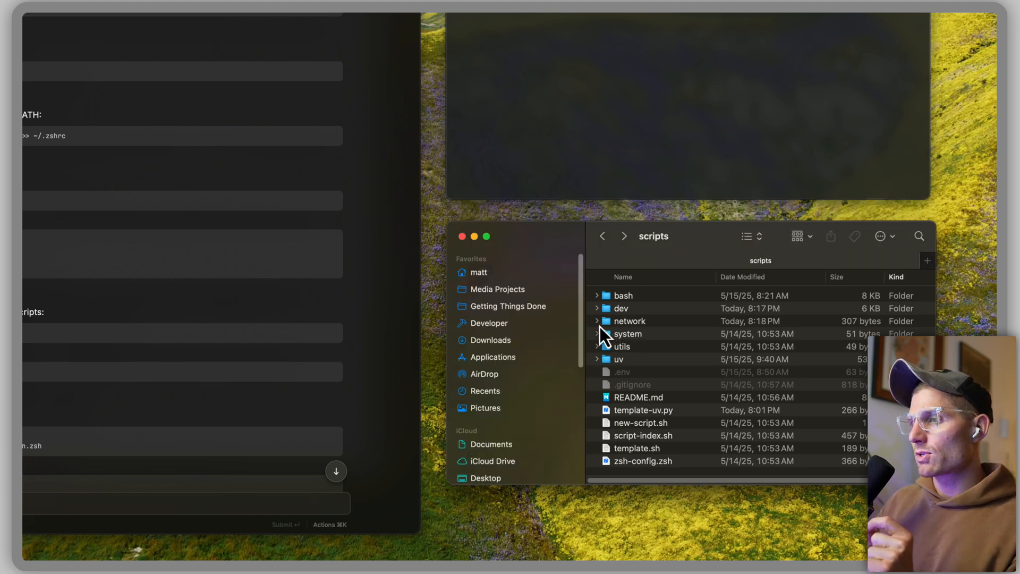
# Expand the network folder to show README.md and my-new-script.py beside the dev and utils folders
pyautogui.click(597, 321)
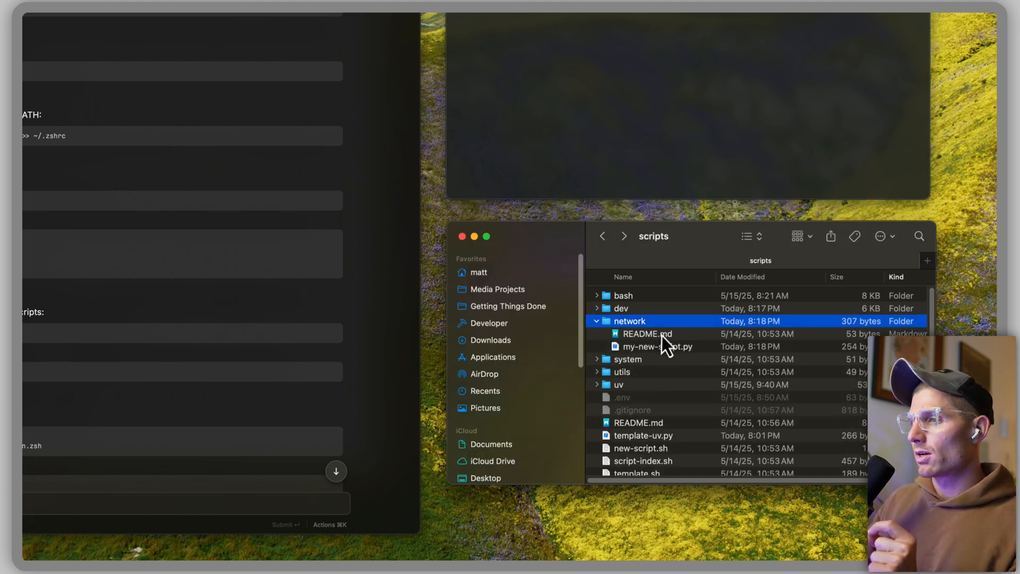
pyautogui.click(639, 308)
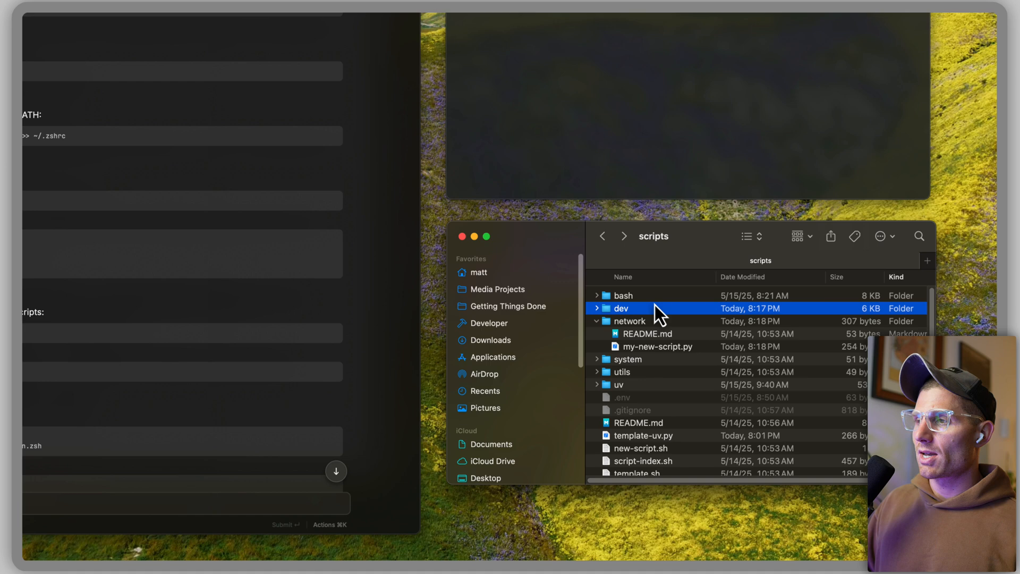
pyautogui.click(622, 372)
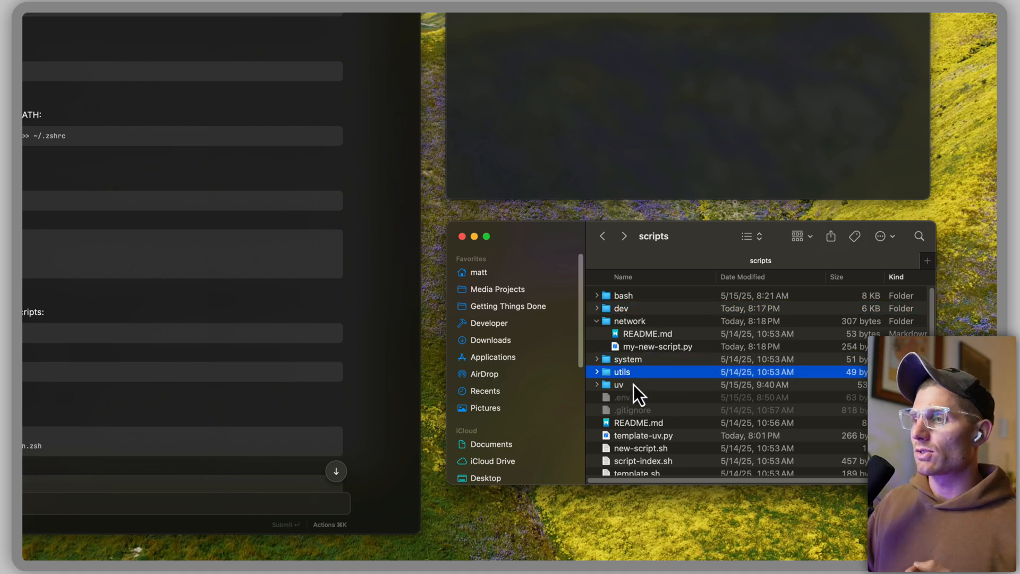
pyautogui.click(658, 346)
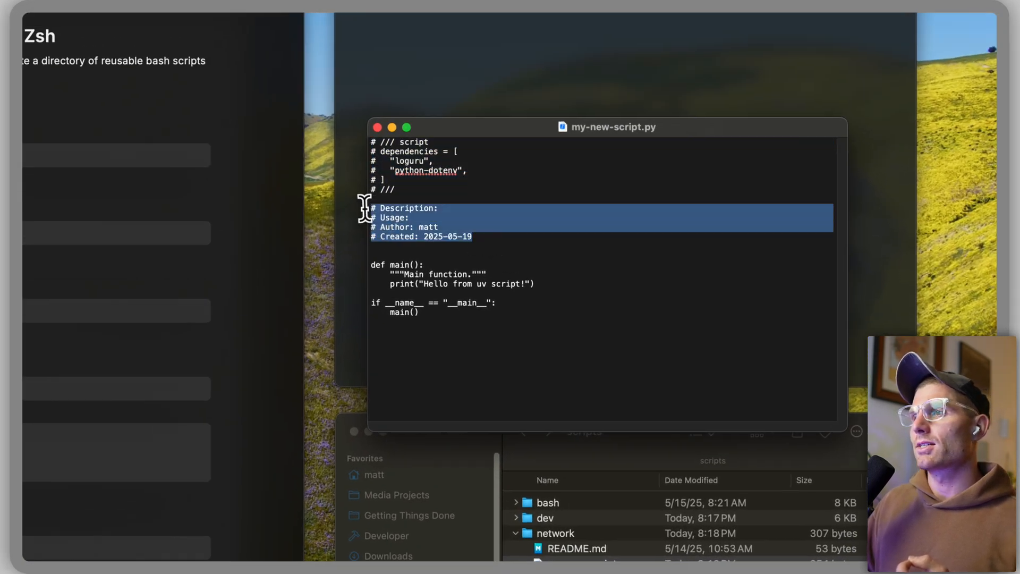
# Highlight the Description, Usage, Author and Created header lines of my-new-script.py
pyautogui.moveTo(364, 207); pyautogui.dragTo(364, 151)
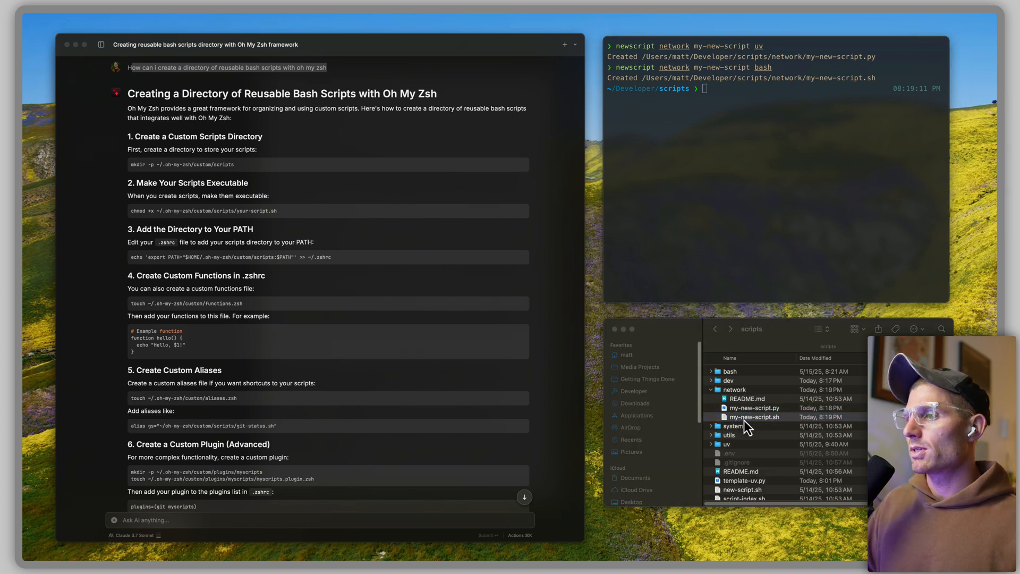
# Highlight the original question about a reusable bash scripts directory with Oh My Zsh
pyautogui.doubleClick(755, 416)
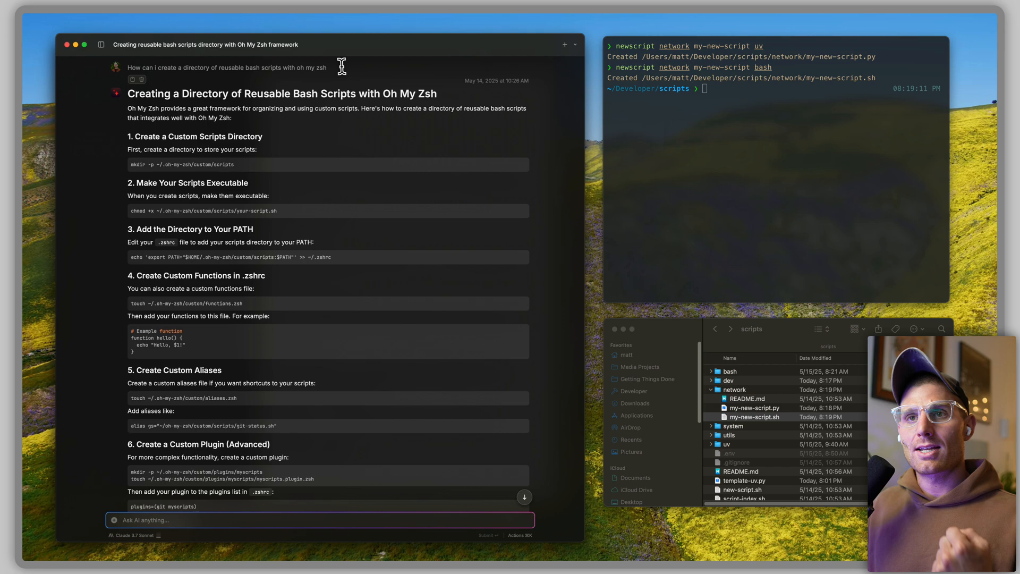
pyautogui.moveTo(255, 69)
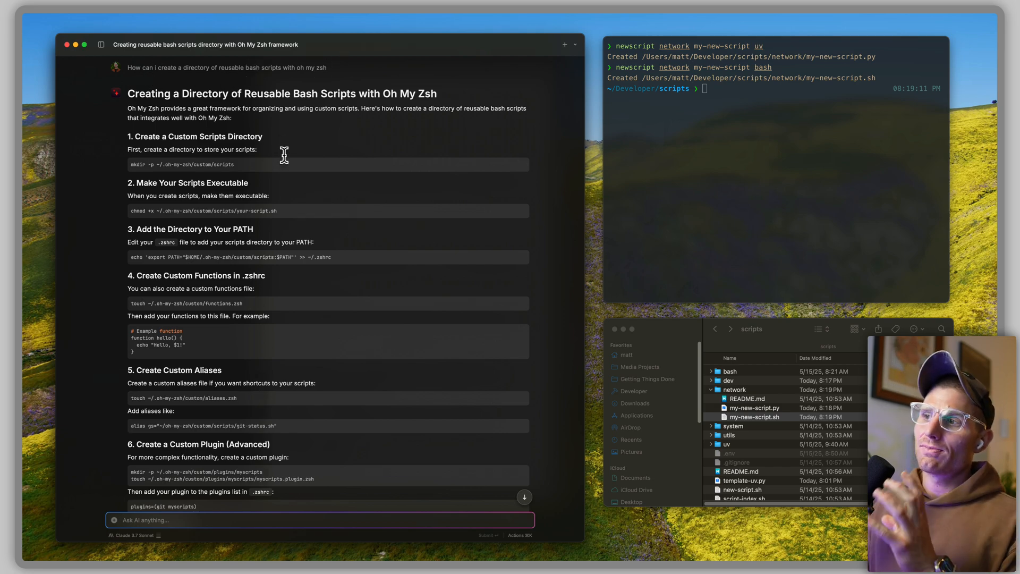
# Scroll past Best Practices to the answers on organizing bash/UV scripts and scaffolding commands
pyautogui.scroll(-3)
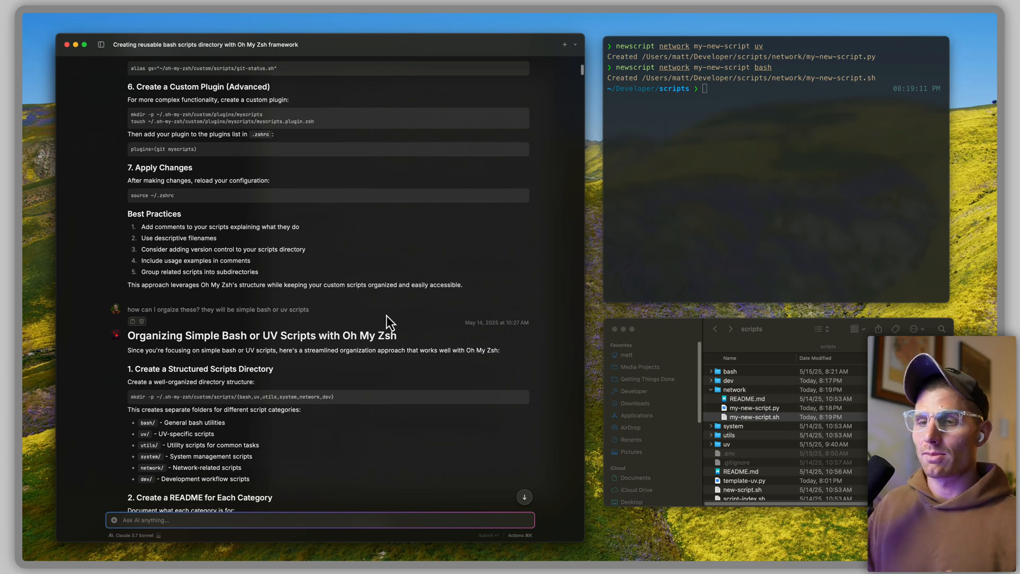
pyautogui.scroll(-3)
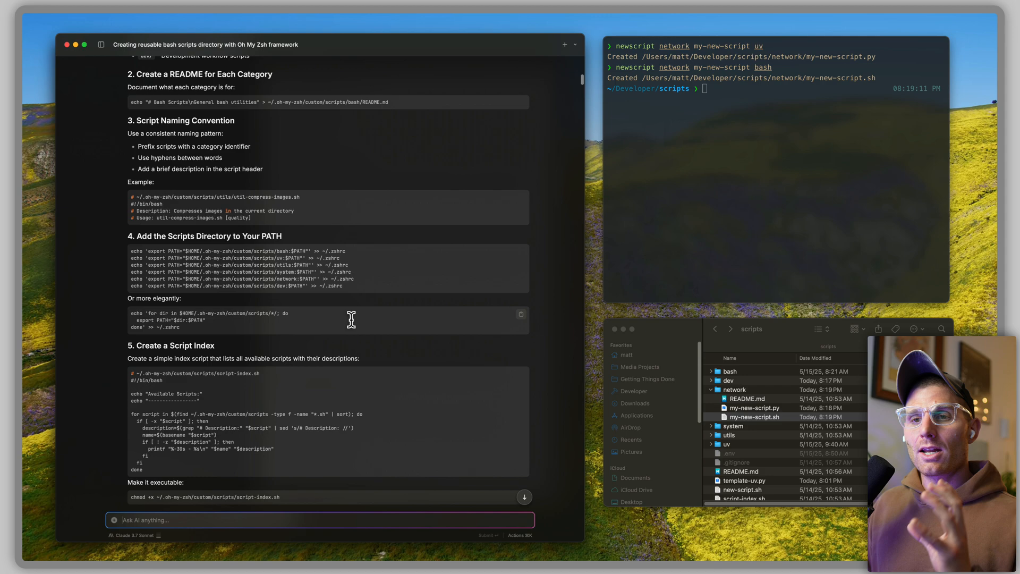
pyautogui.scroll(-3)
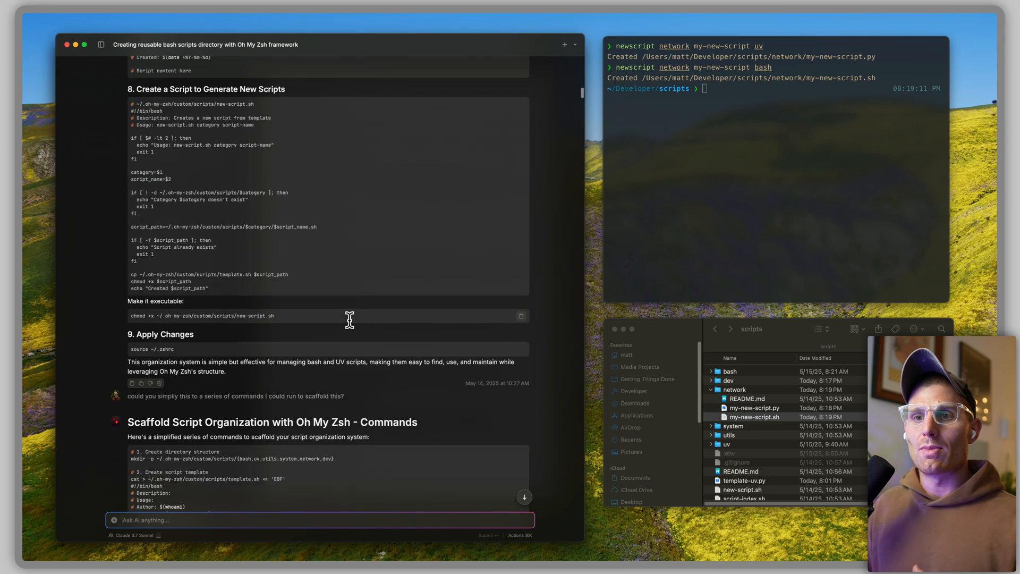